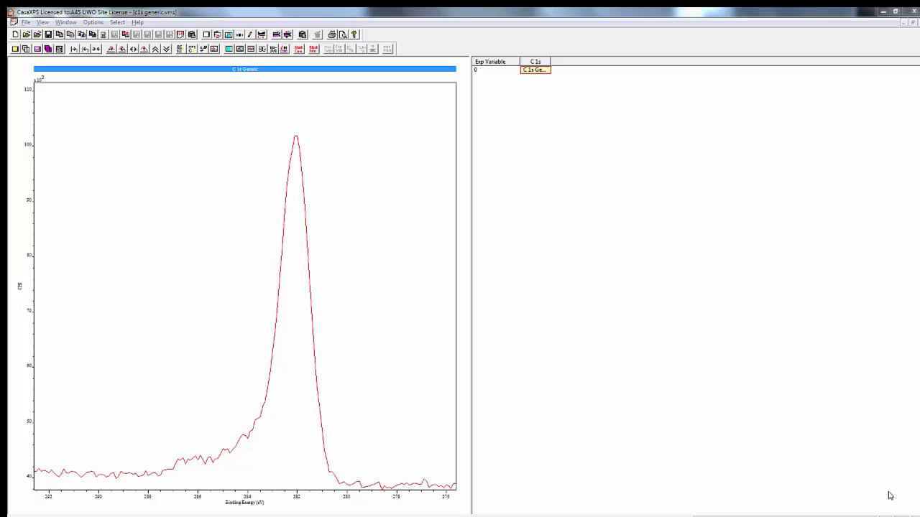
mouse_move(442, 402)
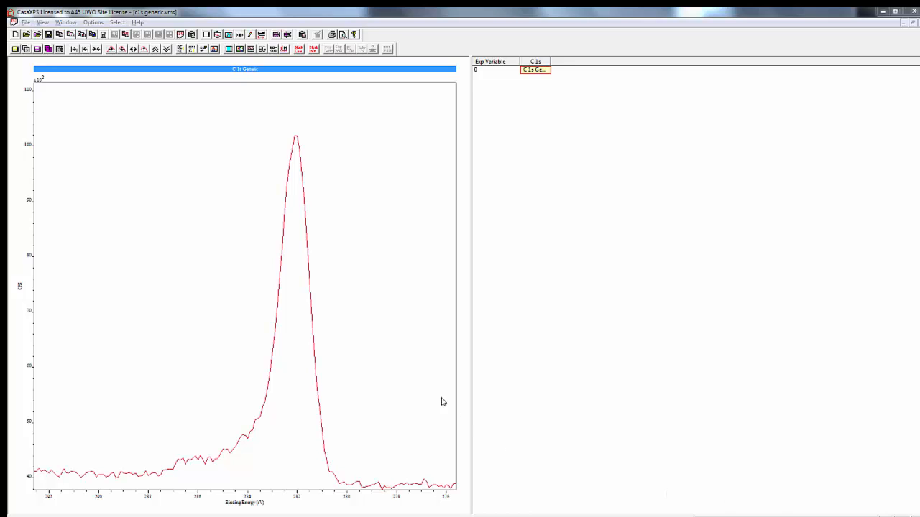
mouse_move(383, 408)
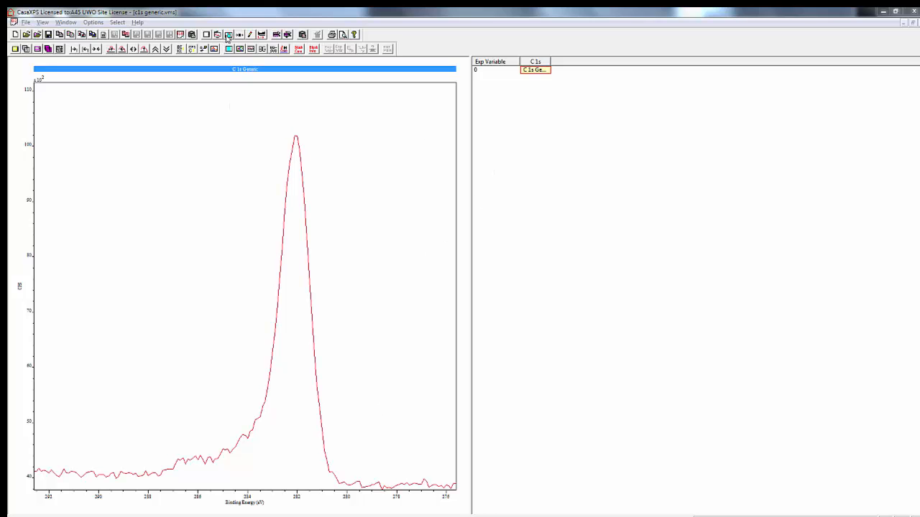
- Create a C 1s region with a Shirley background and show the empty components list
click(229, 34)
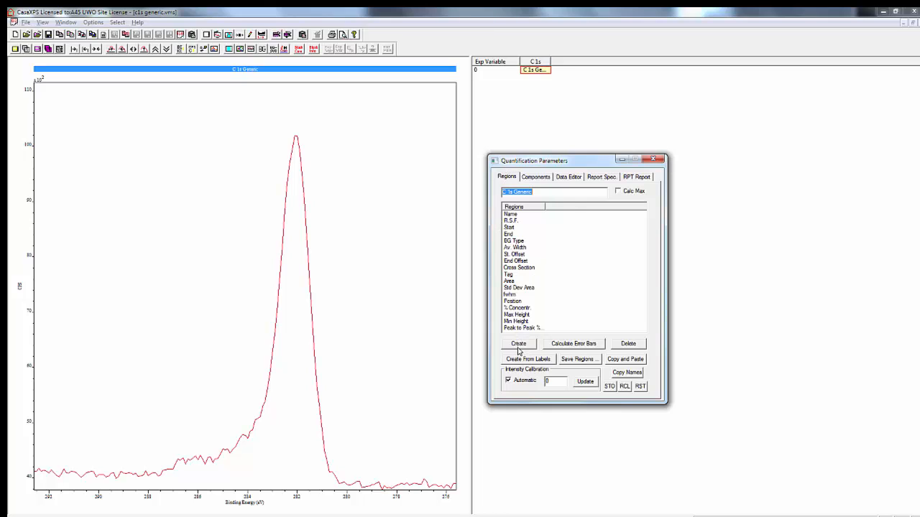
click(518, 344)
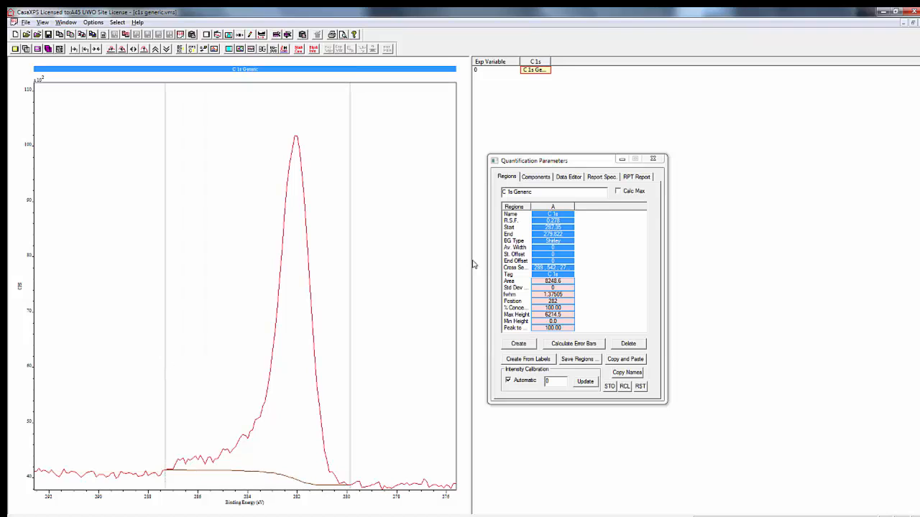
click(535, 176)
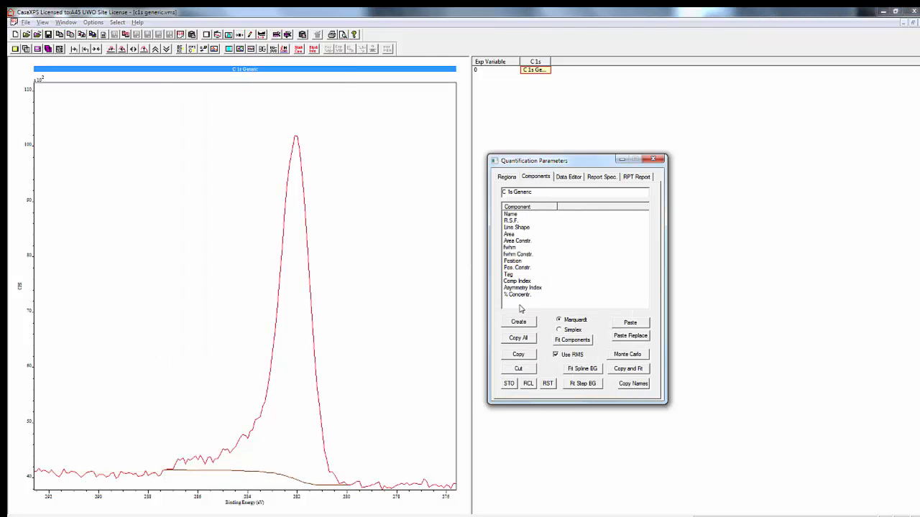
- Add the carbon fitting components under the C 1s peak and name the main one C-C, C-H
click(518, 322)
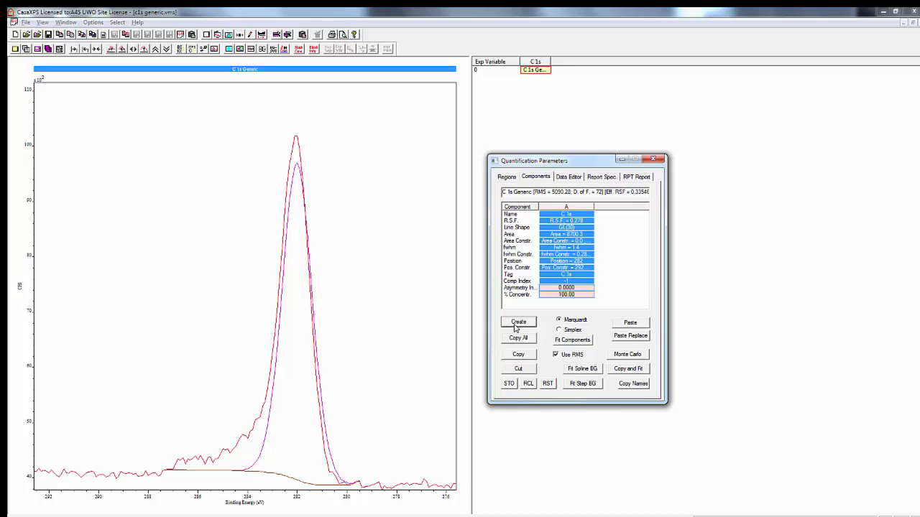
click(518, 322)
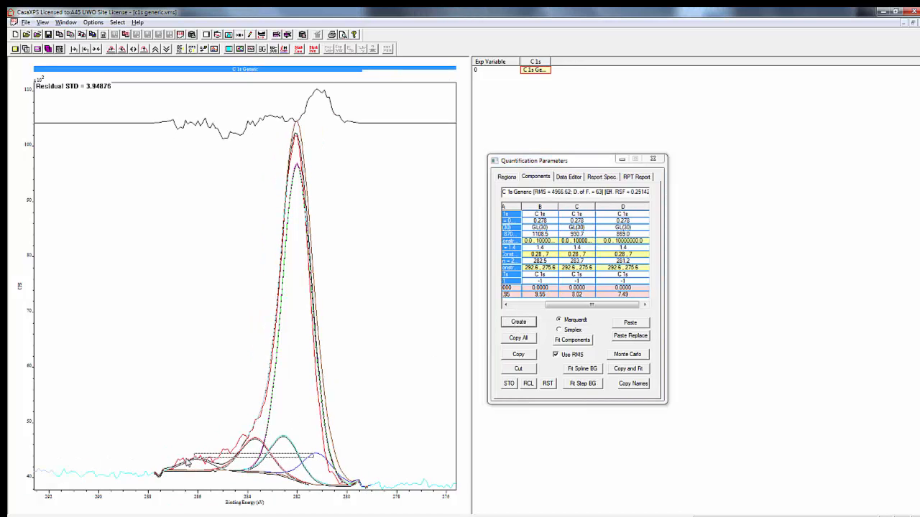
click(519, 321)
text(C-OH)
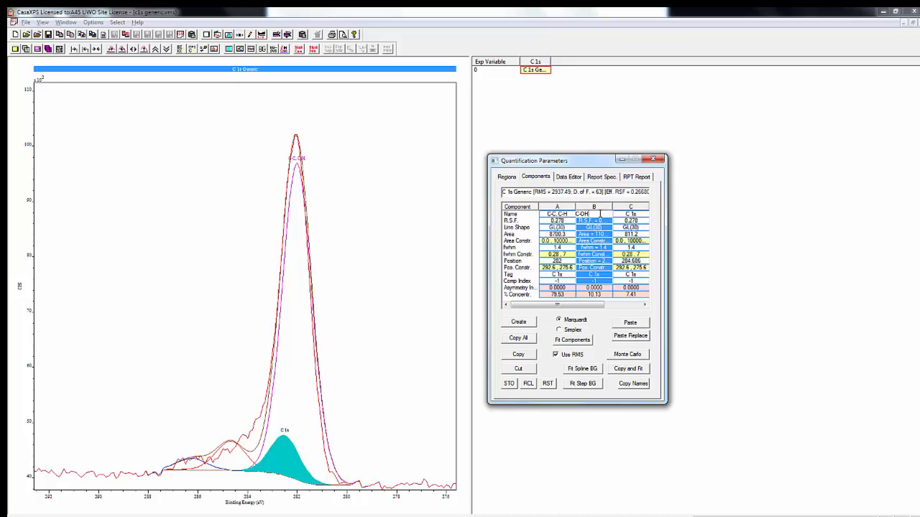
- Name components C-OH, C-O-C, C=O and O-C=O; constrain B's position to A + 1.5
text(CO)
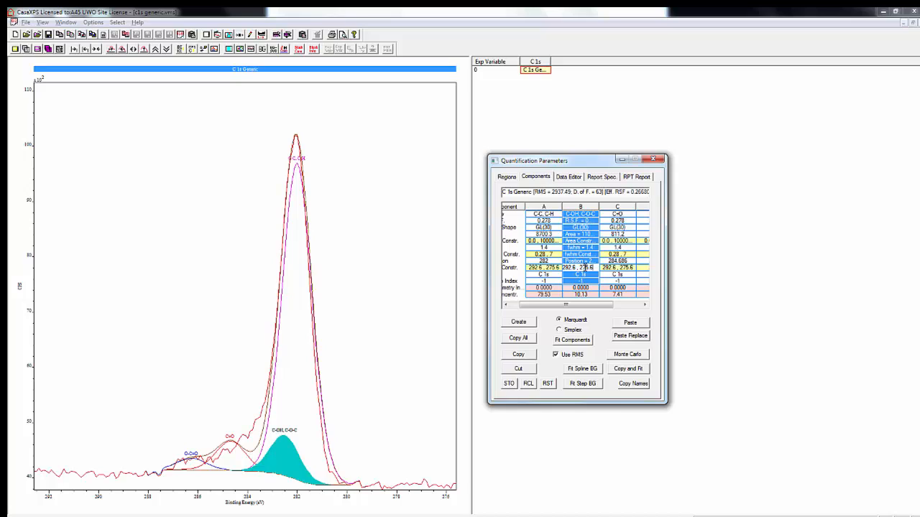
click(579, 268)
text(A+3)
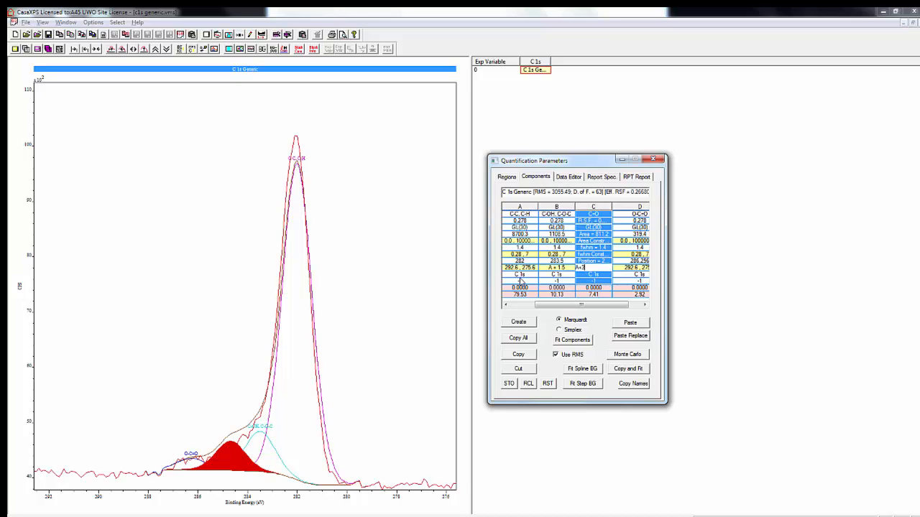
- Constrain C=O to A + 3 and O-C=O to A + 4 in position
drag(547, 304, 583, 304)
text(A+4)
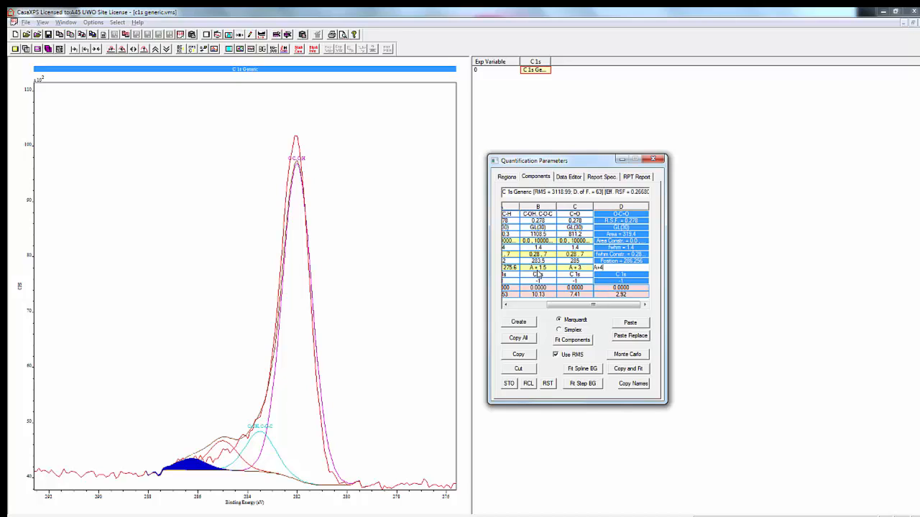
drag(593, 304, 539, 304)
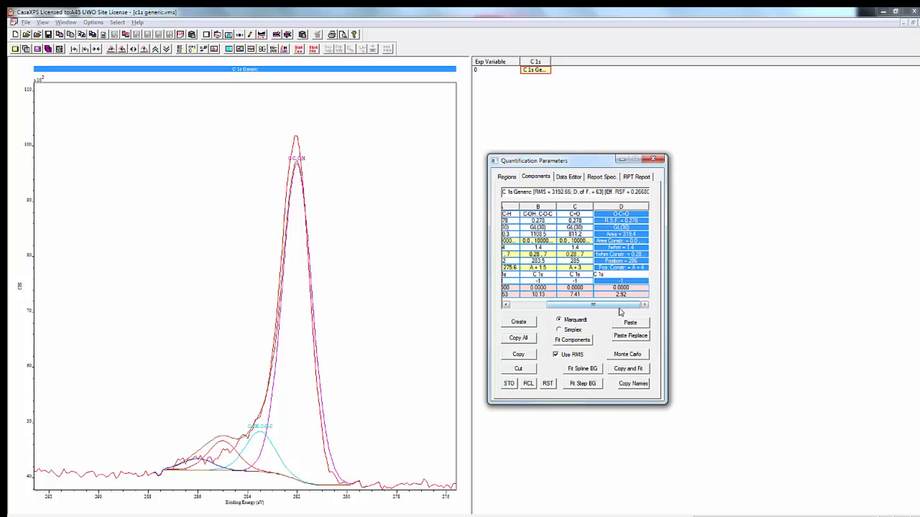
mouse_move(620, 312)
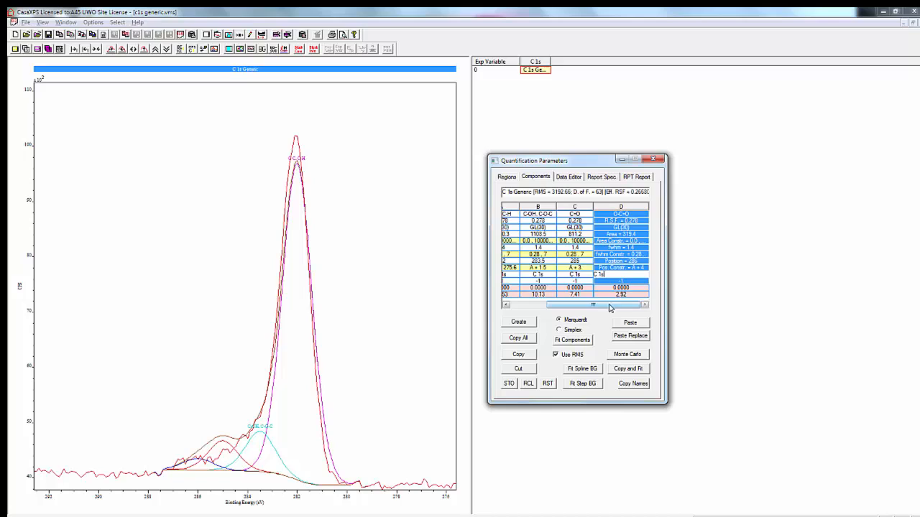
- Set the fwhm constraint of components B, C and D to A * 1
drag(590, 305, 547, 305)
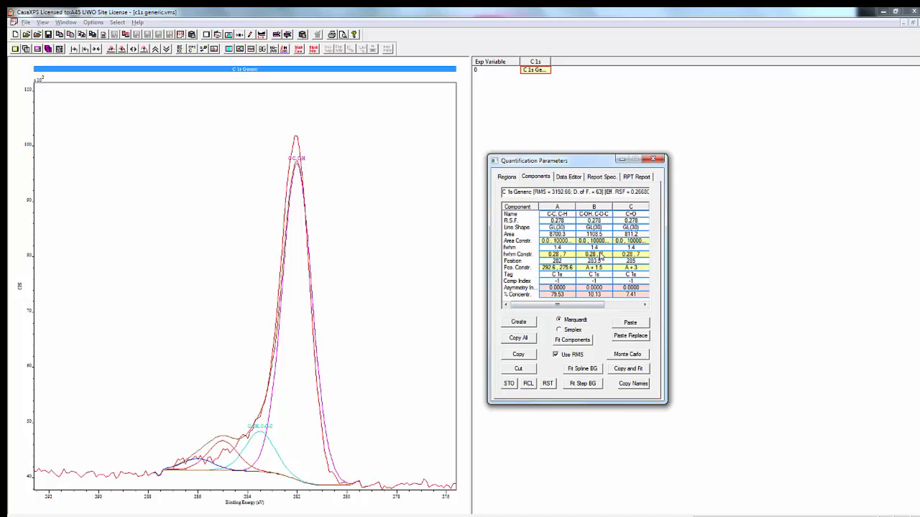
click(593, 207)
text(286)
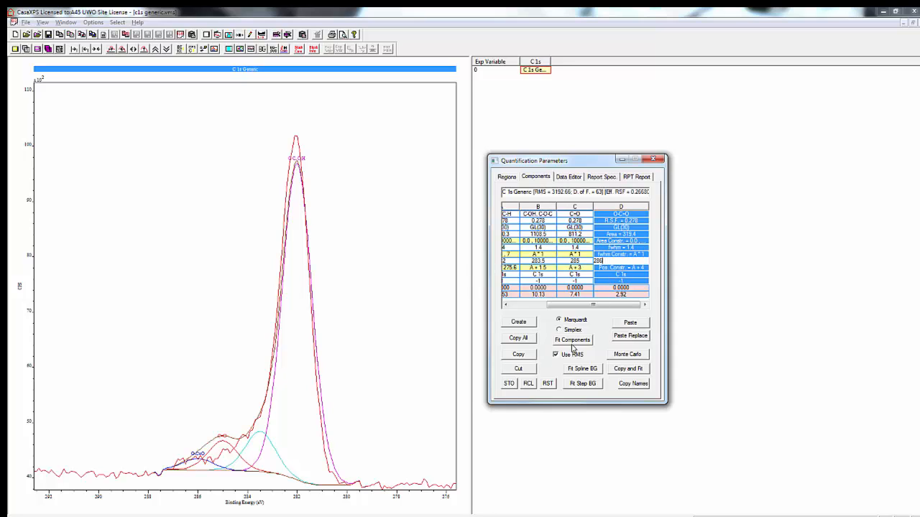
- Fit the four constrained components to the C 1s spectrum
click(572, 340)
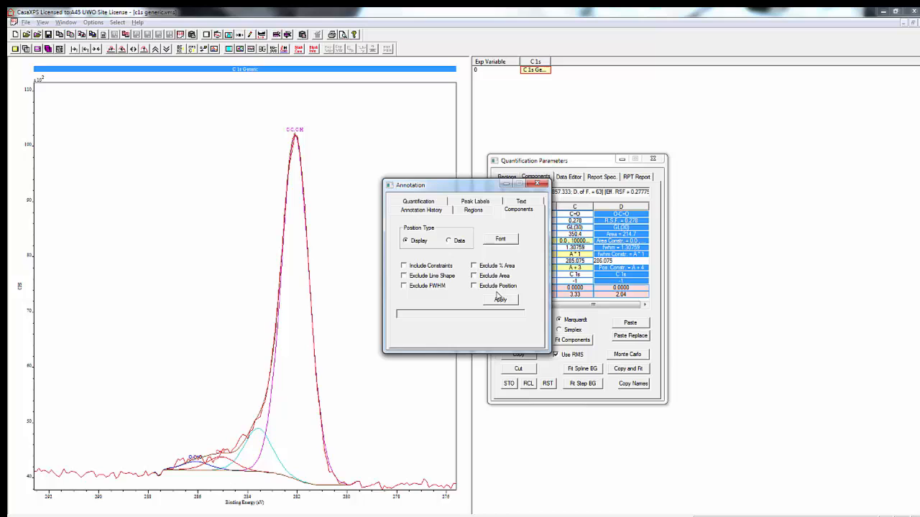
- Apply the component annotation table of positions, widths, line shapes and areas, then close the dialog
click(500, 299)
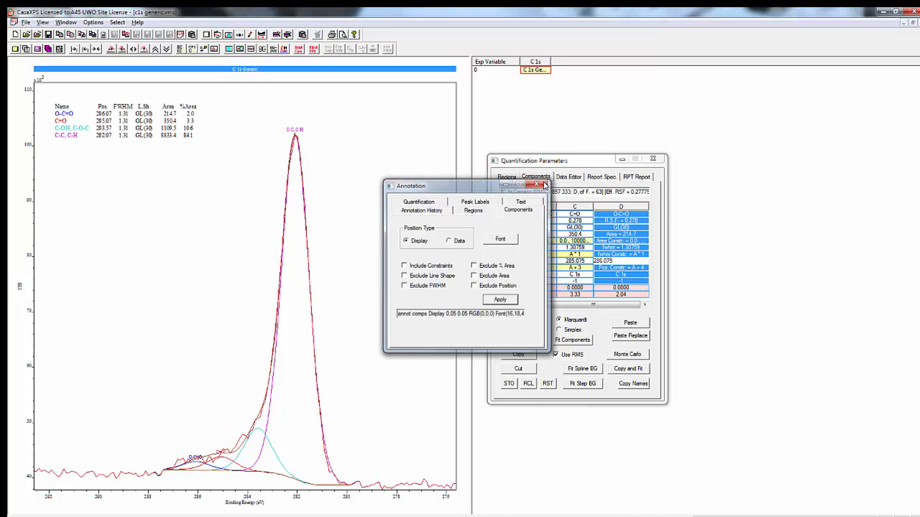
click(542, 185)
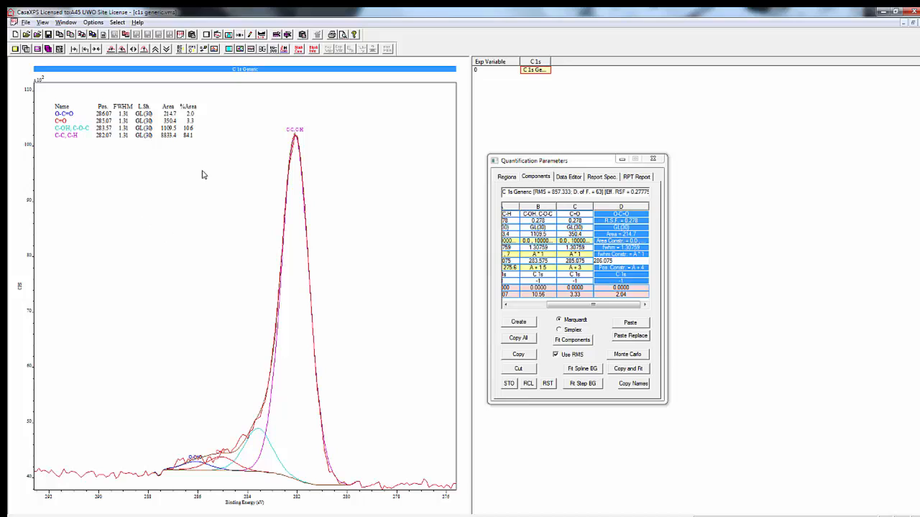
mouse_move(225, 101)
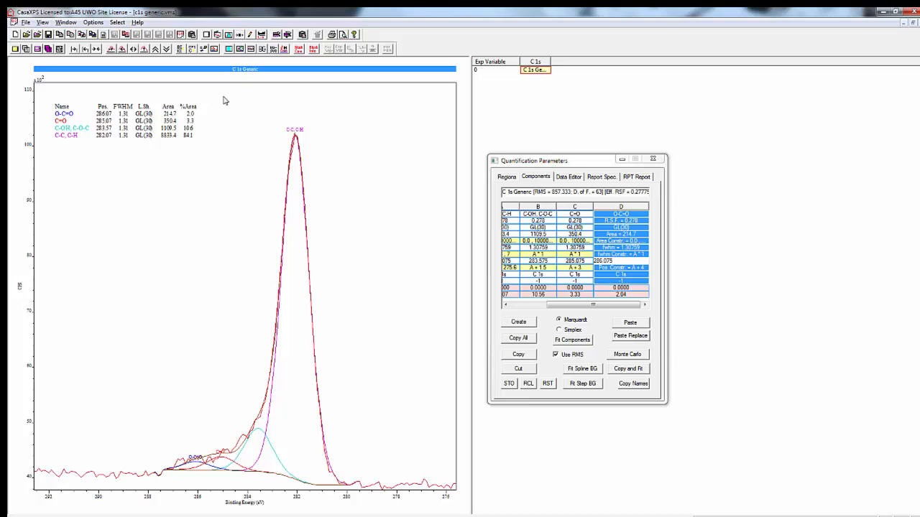
mouse_move(223, 160)
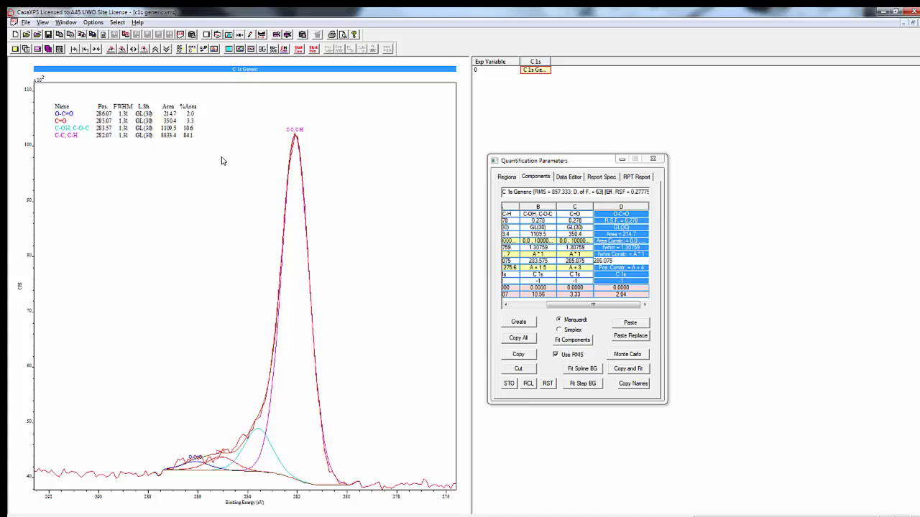